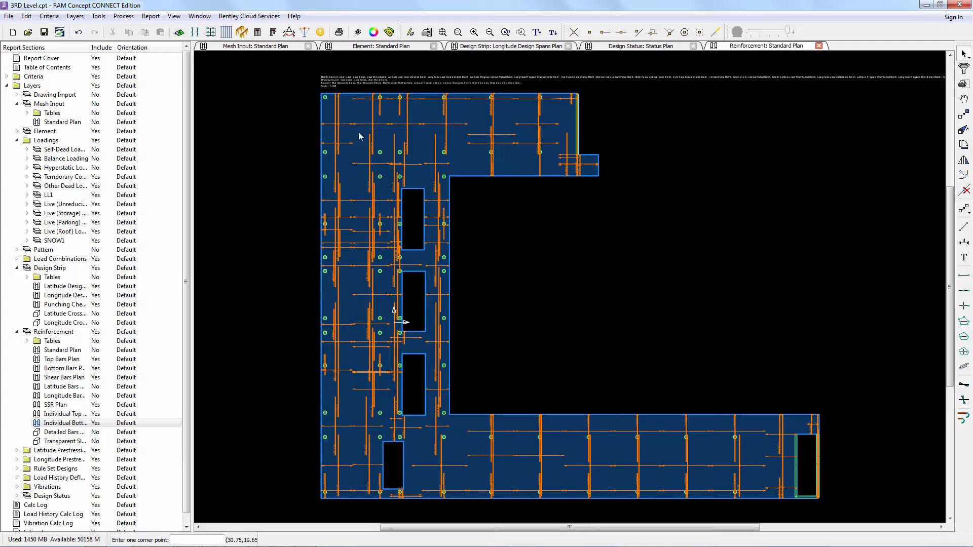
Send the RAM Concept slab model's changes to the ISM repository via File > Sync ISM > Update repository
left_click(9, 15)
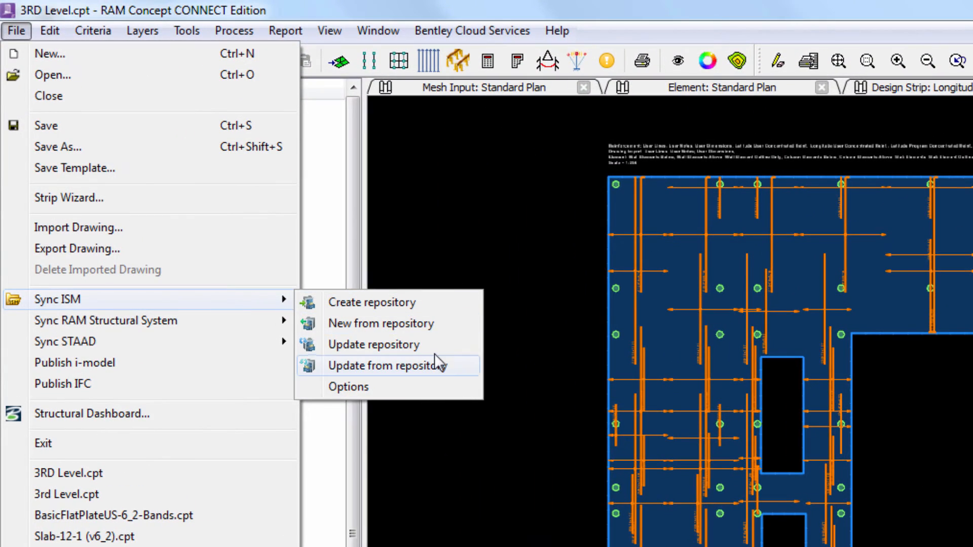
mouse_move(374, 344)
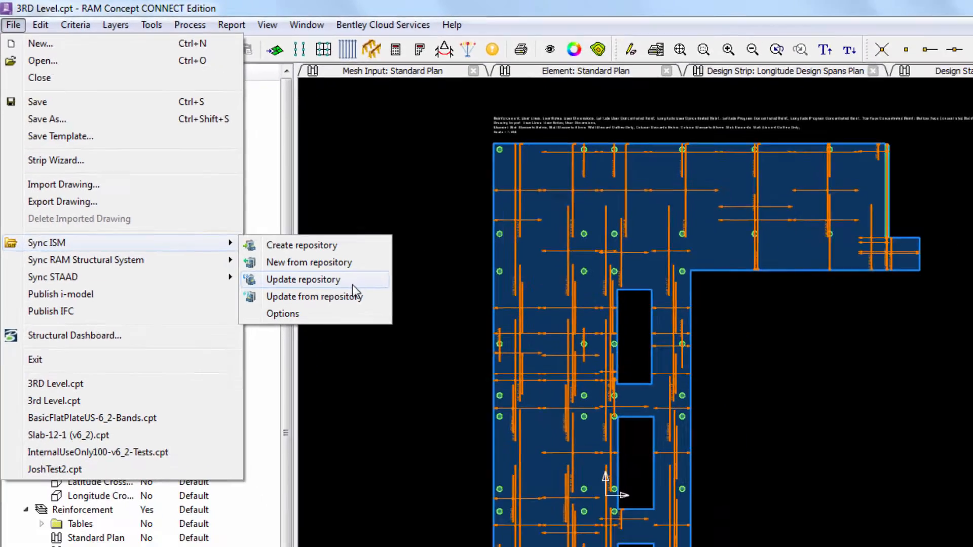
left_click(303, 280)
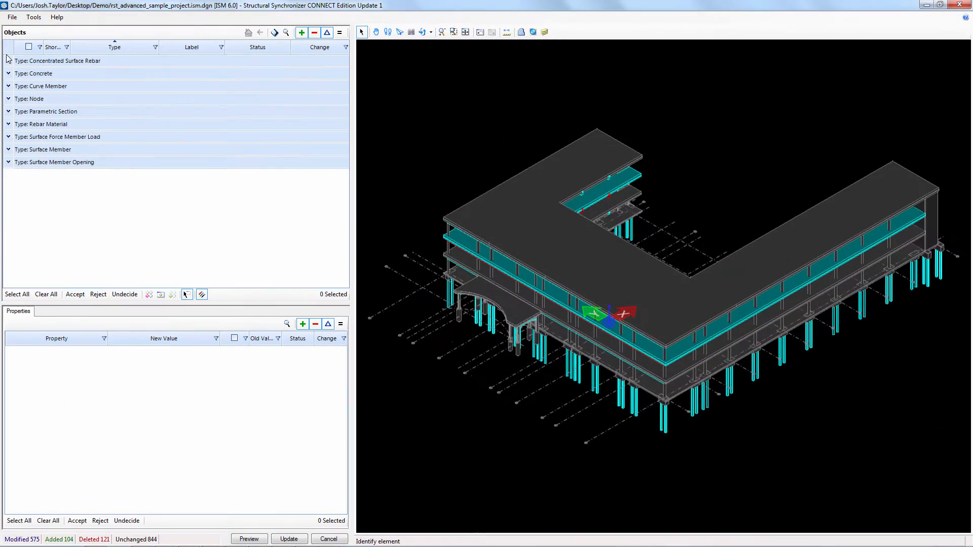
Select all added Concentrated Surface Rebar items from first to last, accept them, and clear the selection
left_click(7, 61)
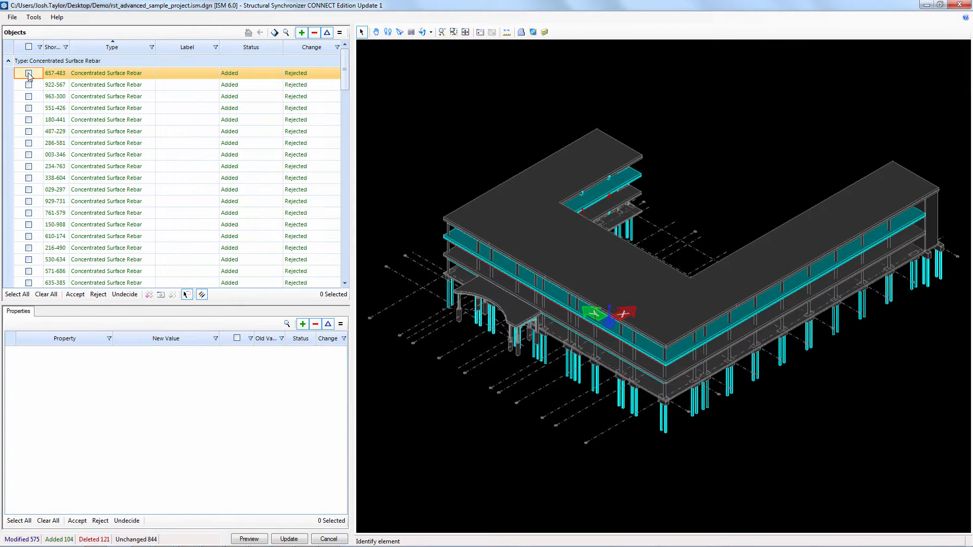
left_click(29, 73)
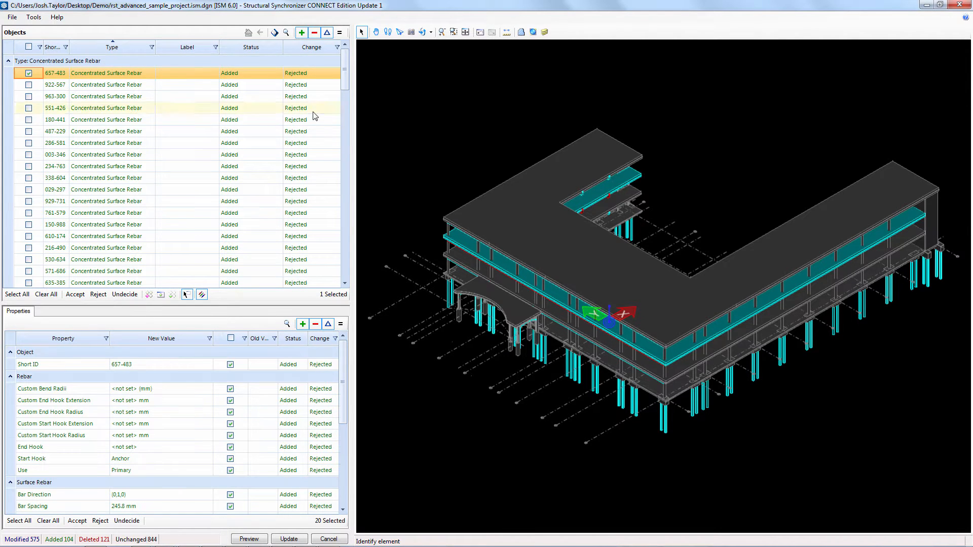
scroll("down", 3)
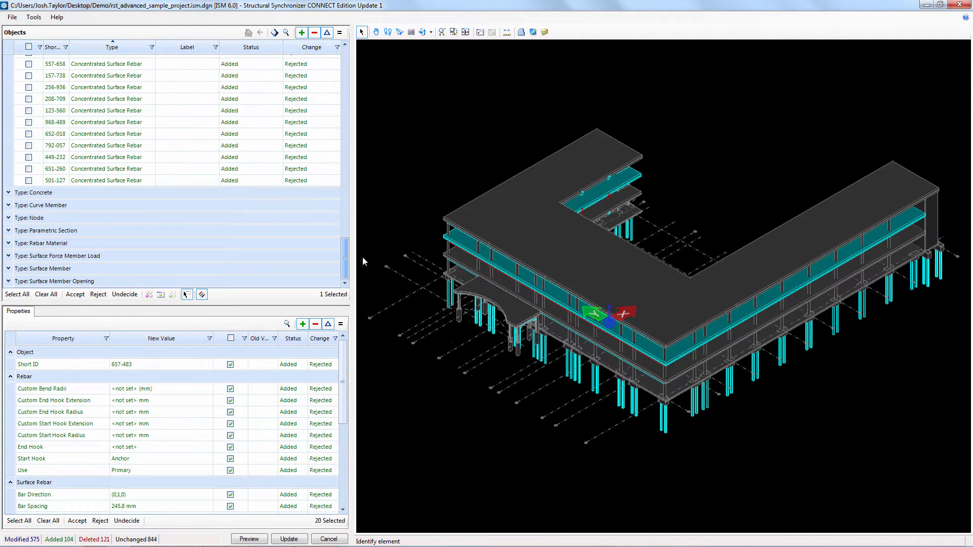
left_click(55, 181)
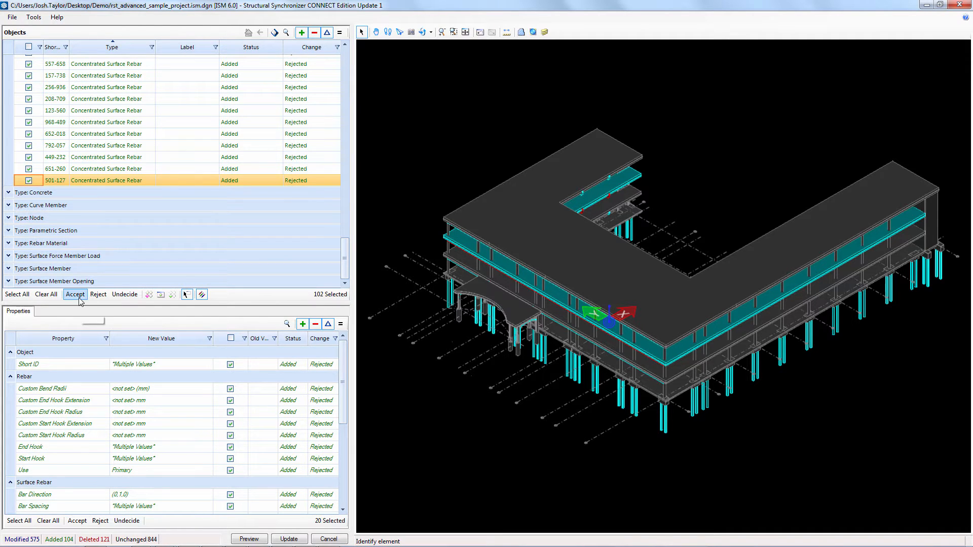
left_click(74, 294)
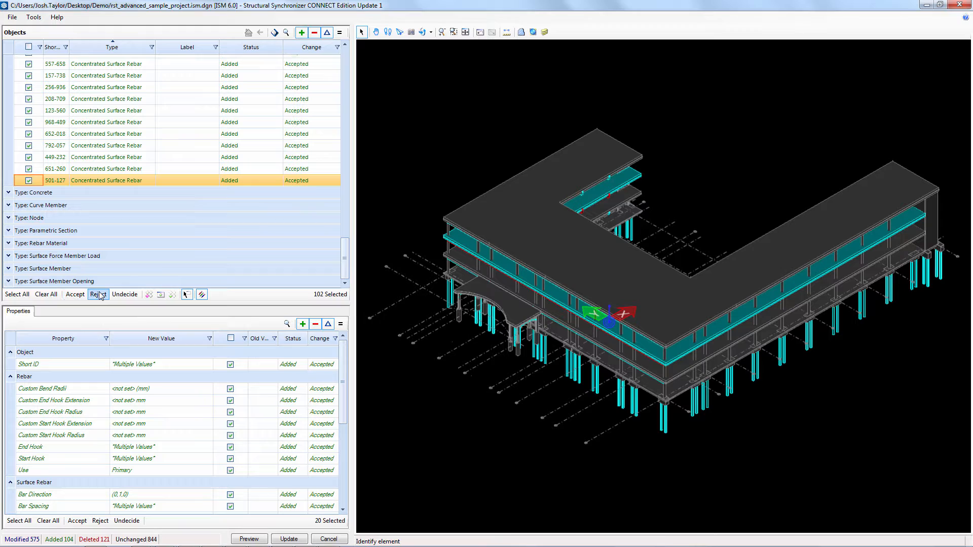
left_click(46, 294)
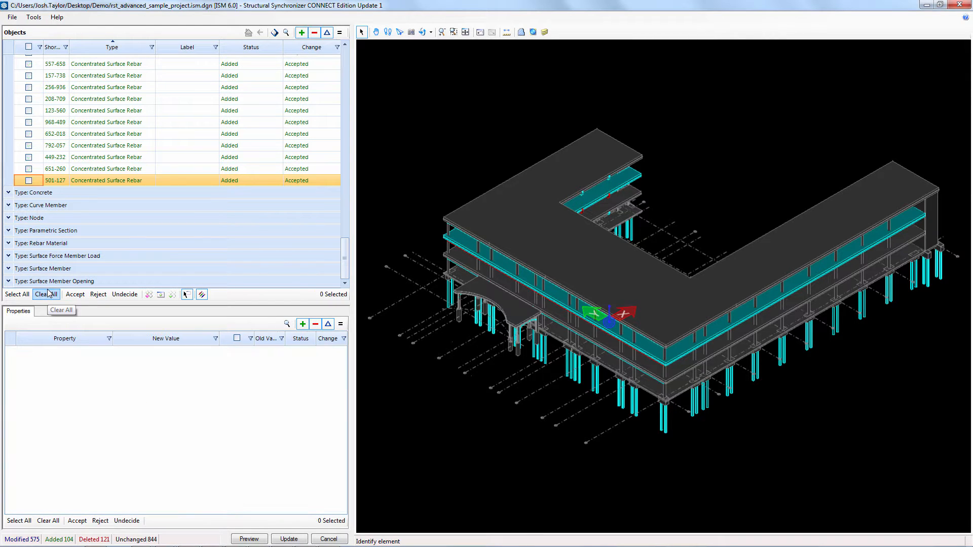
left_click(9, 193)
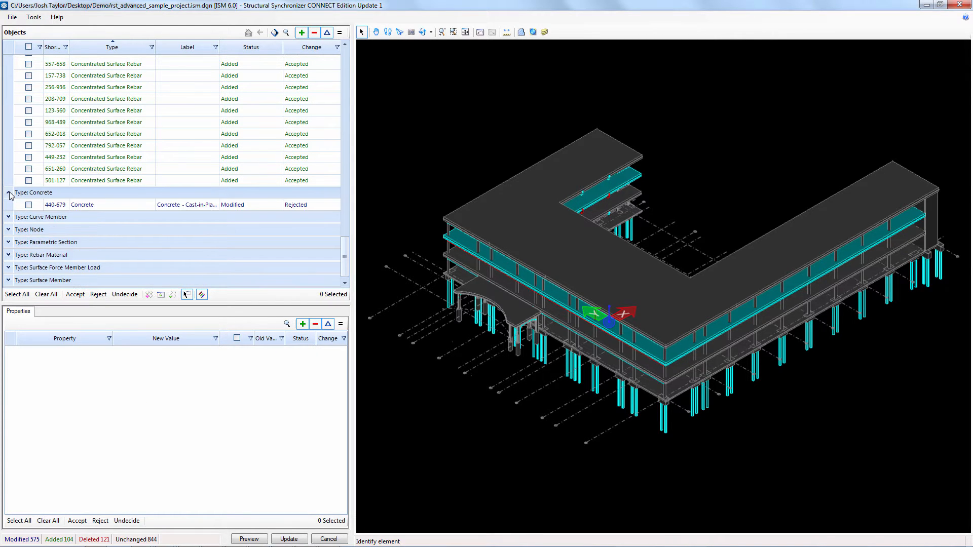
Review the modified Concrete material and the modified Curve Member items in the change list
left_click(81, 204)
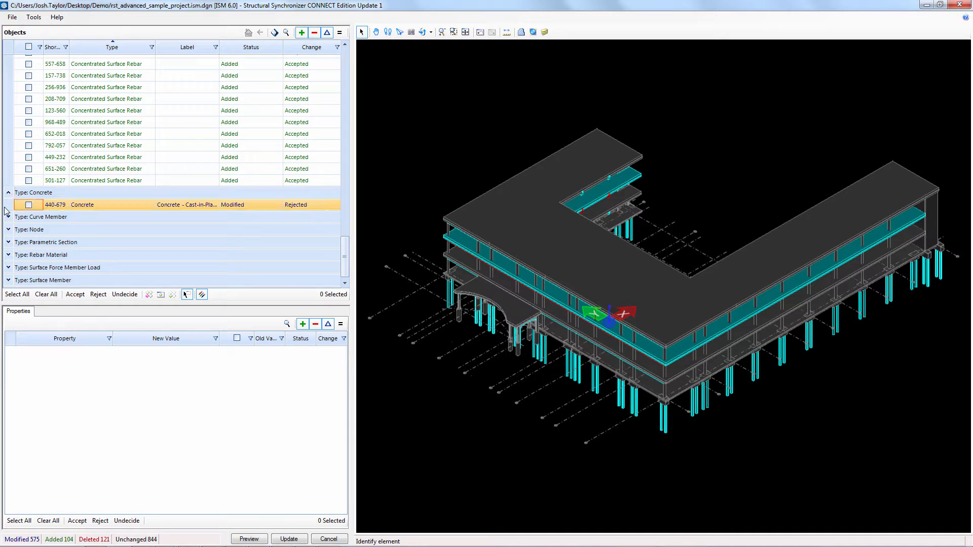
left_click(9, 217)
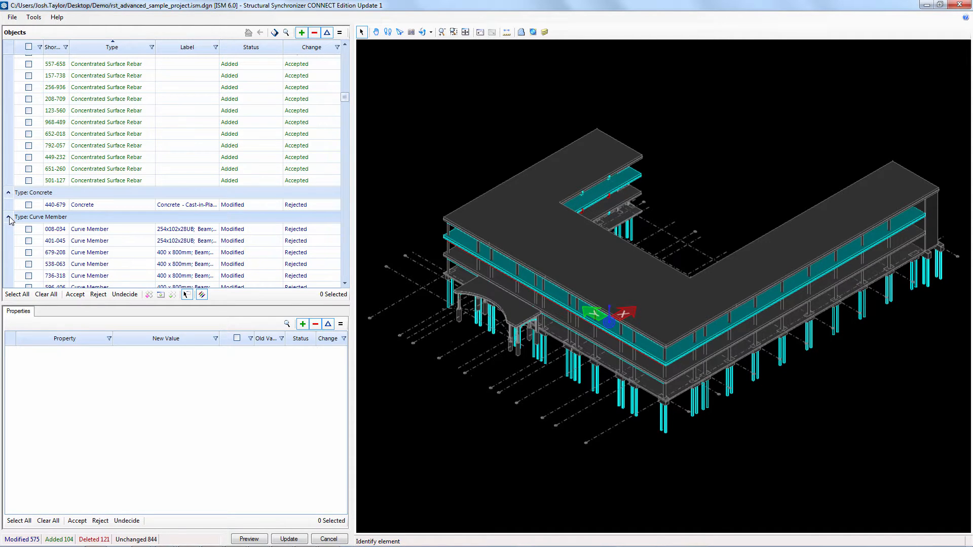
scroll("down", 3)
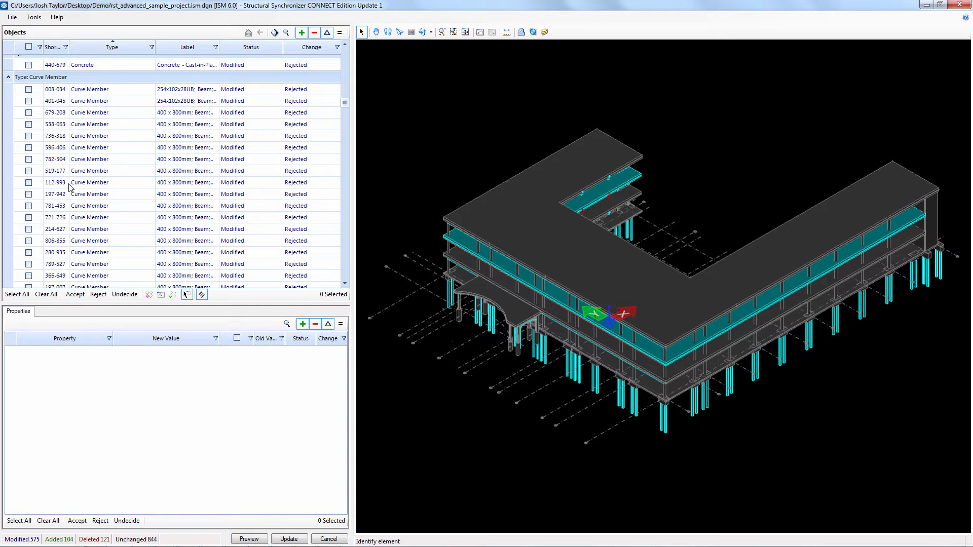
mouse_move(120, 115)
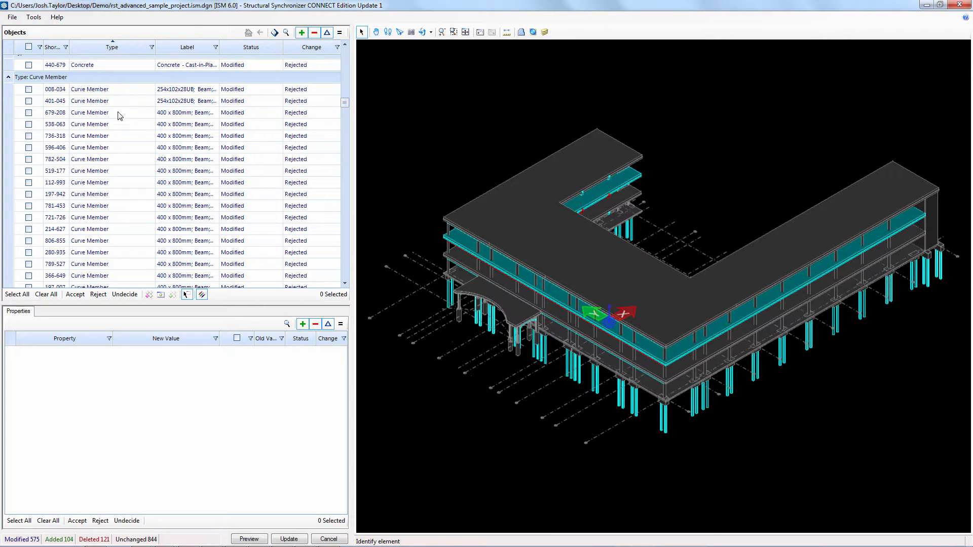
scroll("down", 3)
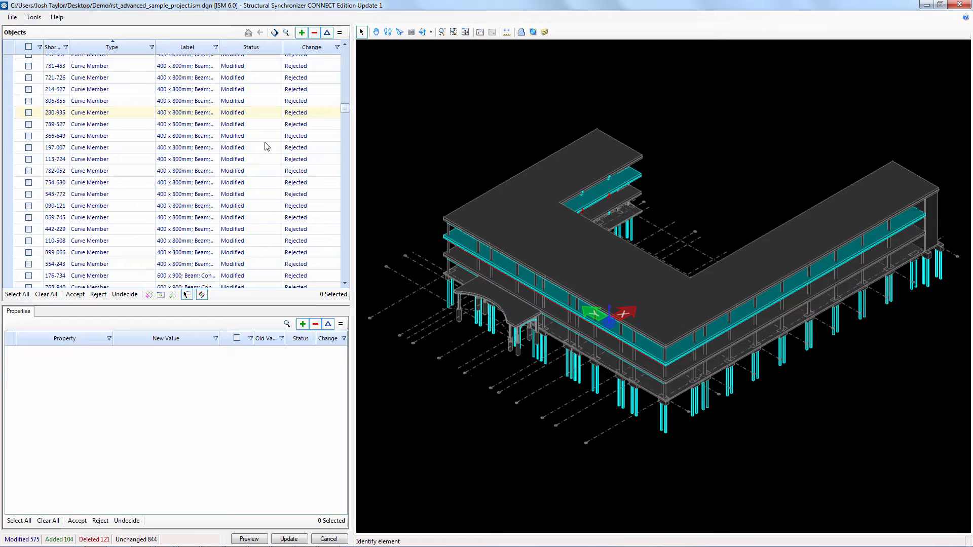
scroll("down", 3)
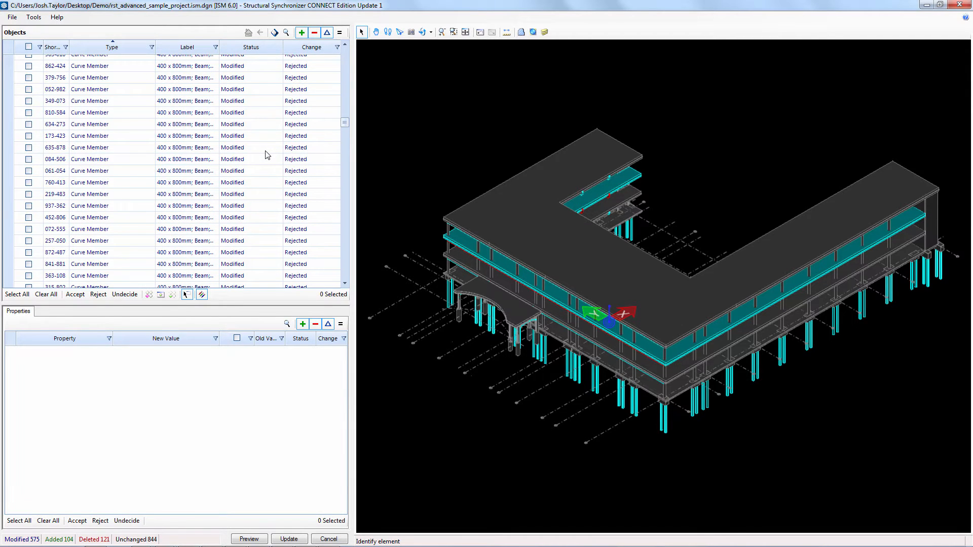
scroll("down", 3)
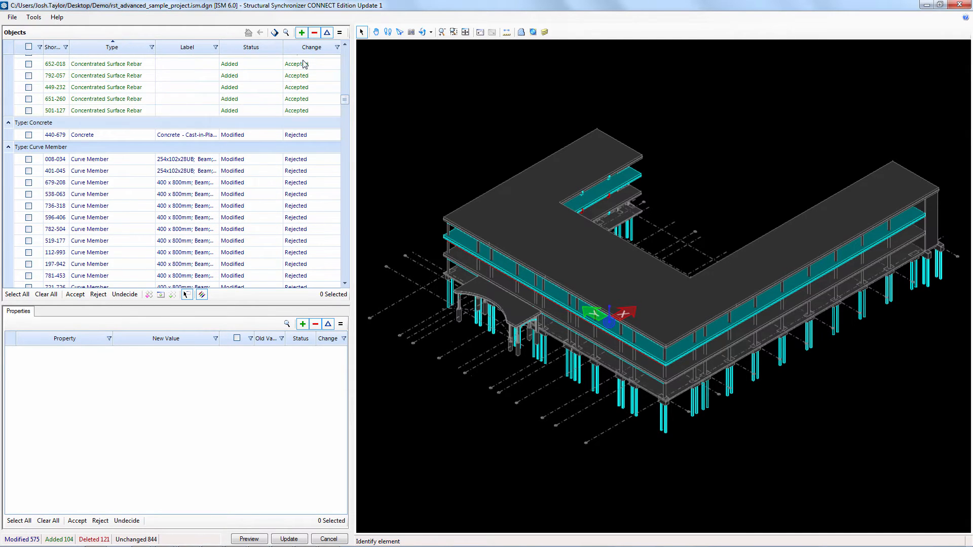
mouse_move(302, 32)
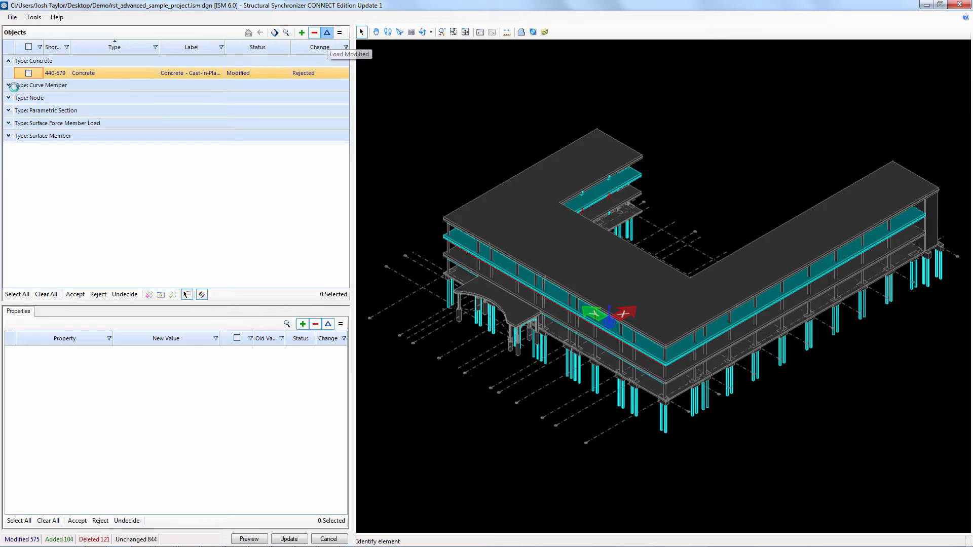
Accept deletion of all 119 deleted Curve Member beams, then clear the selection
left_click(9, 85)
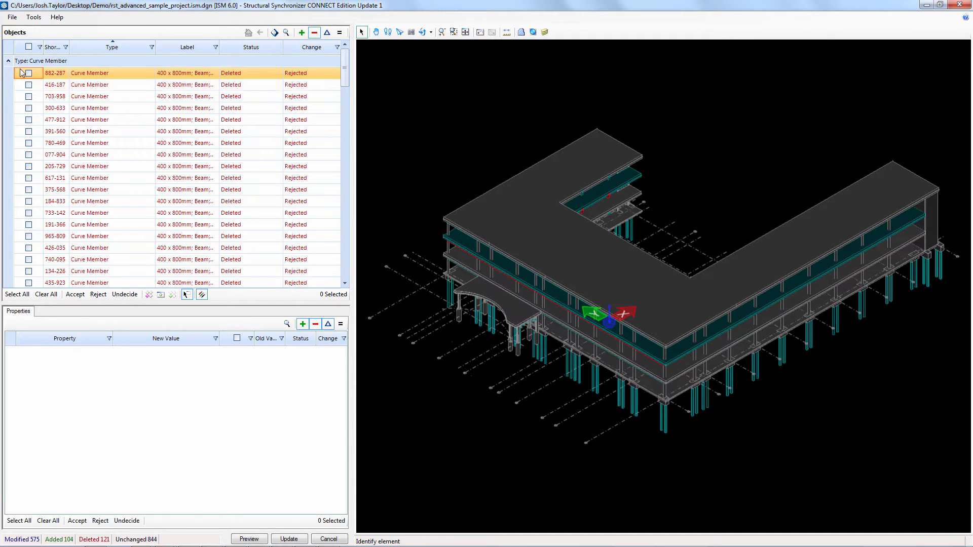
left_click(28, 73)
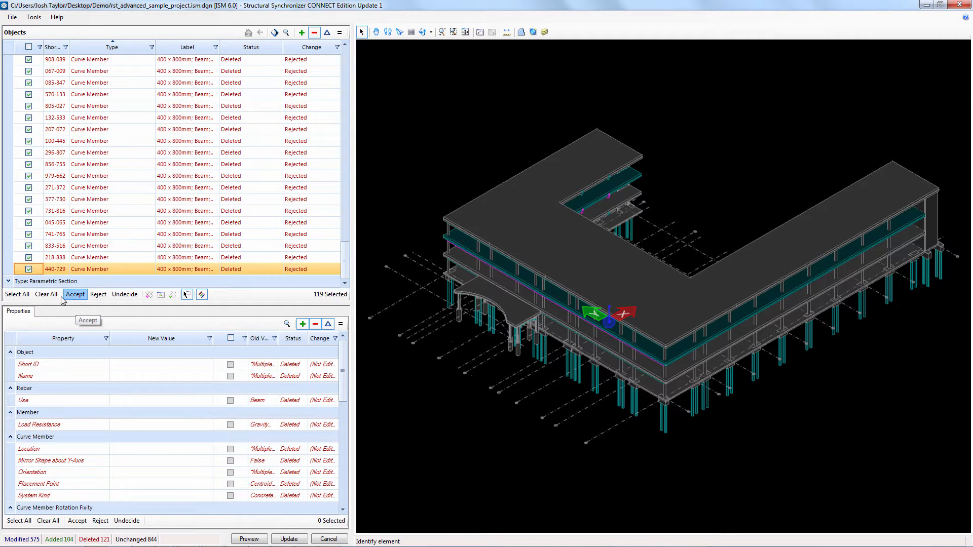
left_click(74, 294)
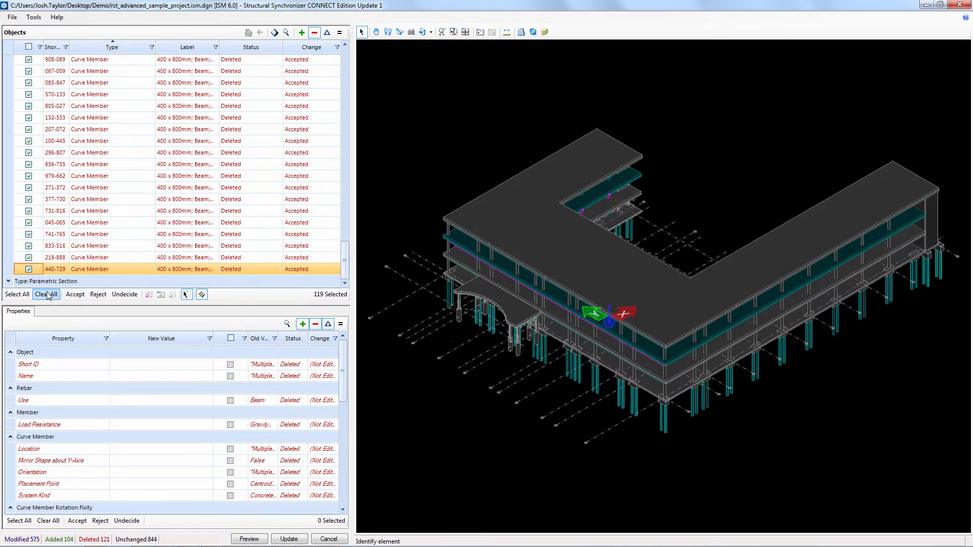
left_click(46, 294)
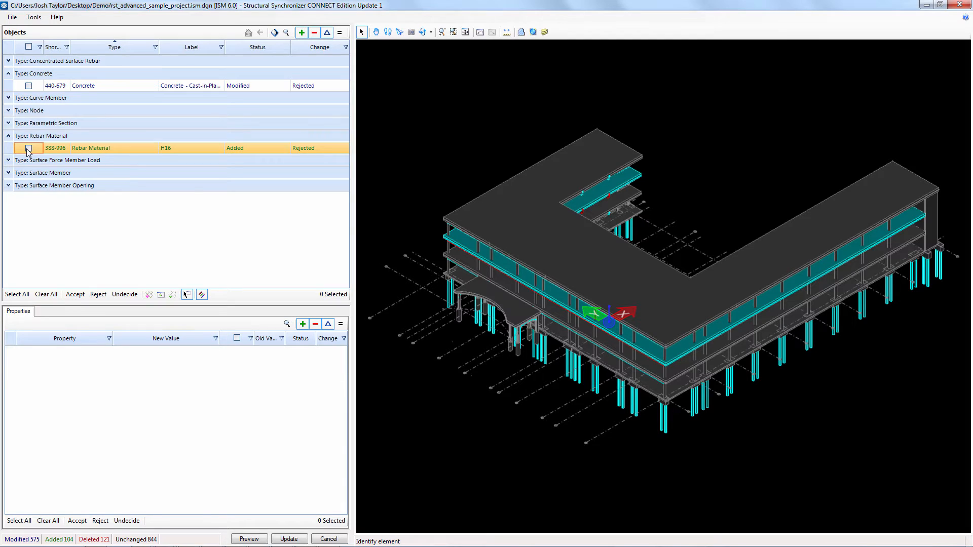
Accept the added H16 Rebar Material row
left_click(28, 148)
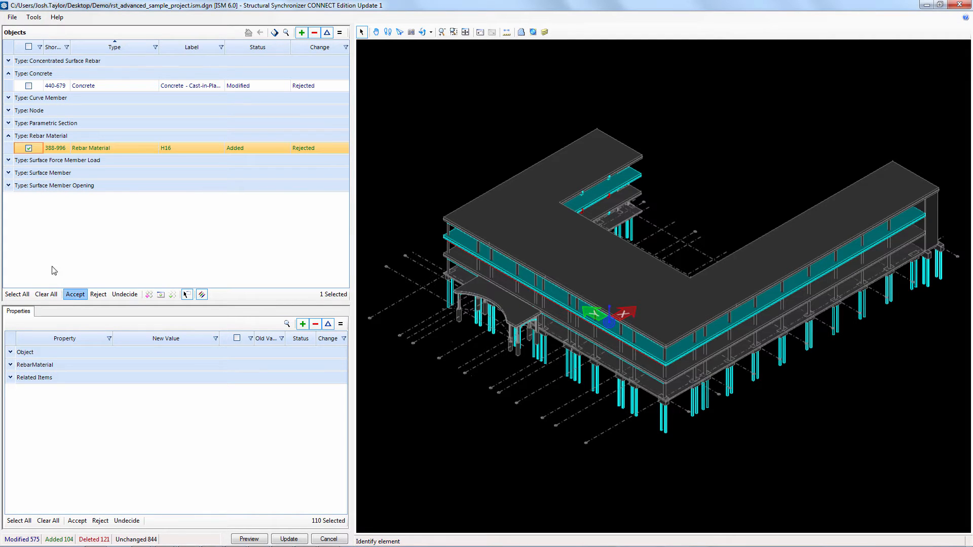
left_click(74, 294)
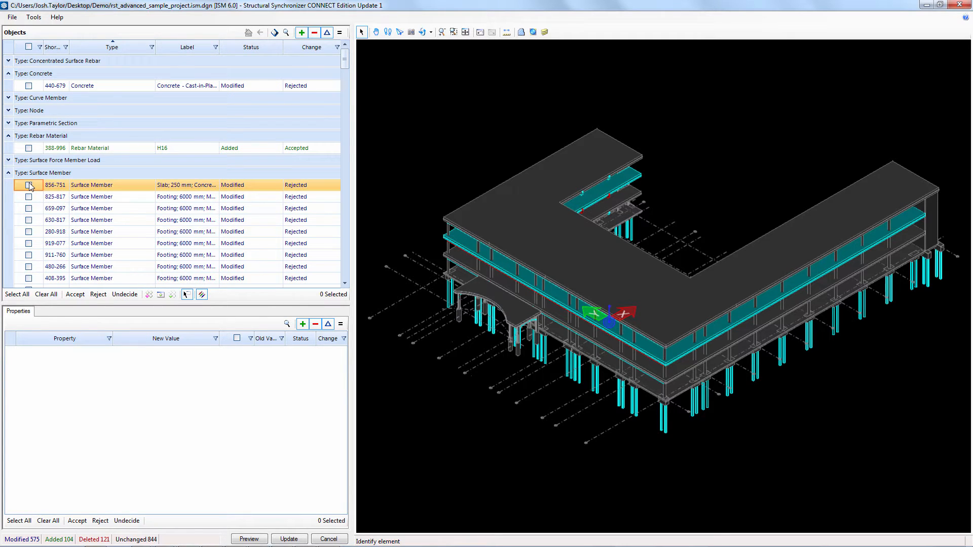
Review the 250 mm slab's calculated area, volume and weight, then reject all its property changes
left_click(28, 184)
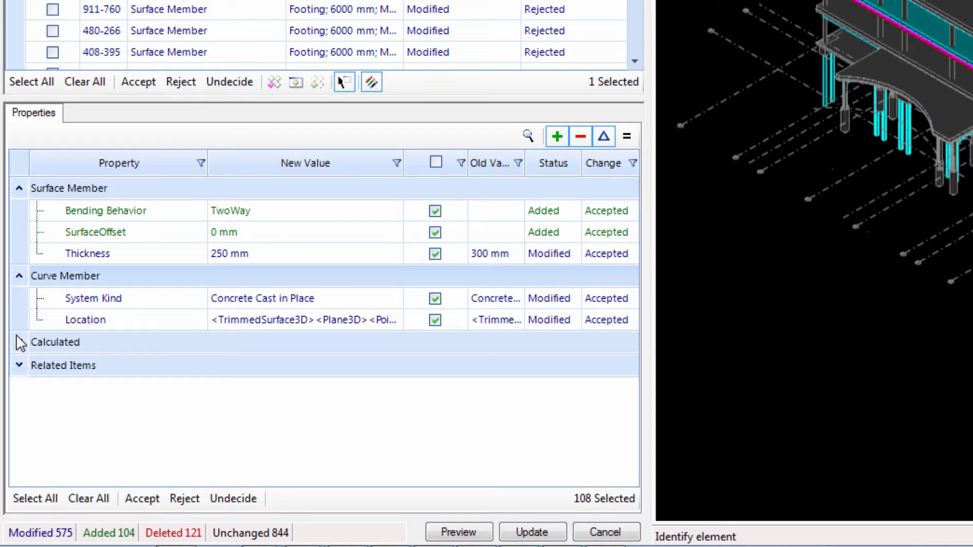
left_click(19, 342)
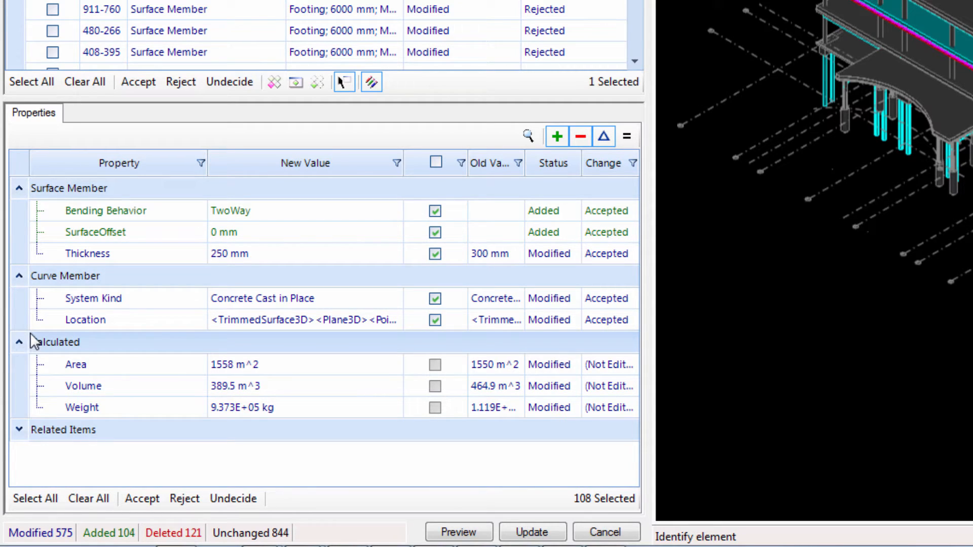
left_click(608, 233)
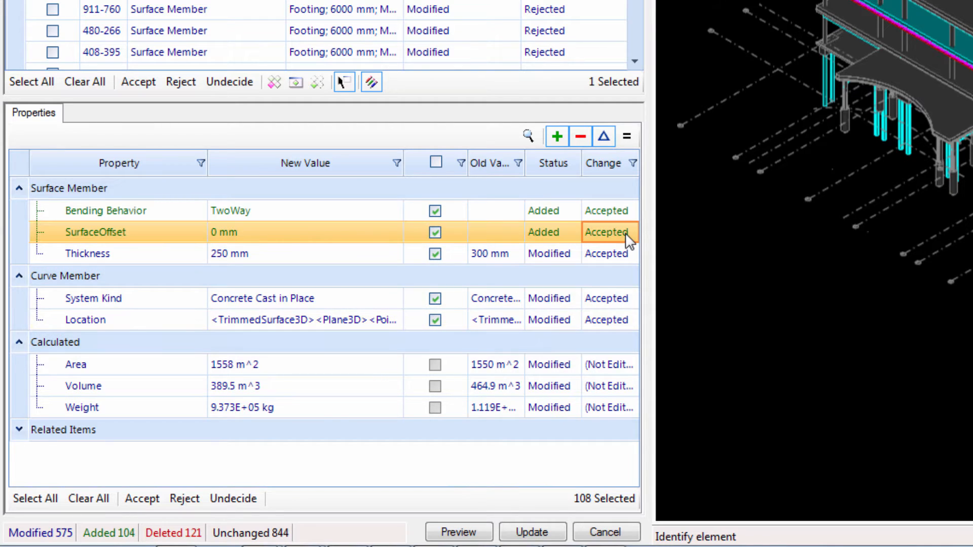
left_click(611, 232)
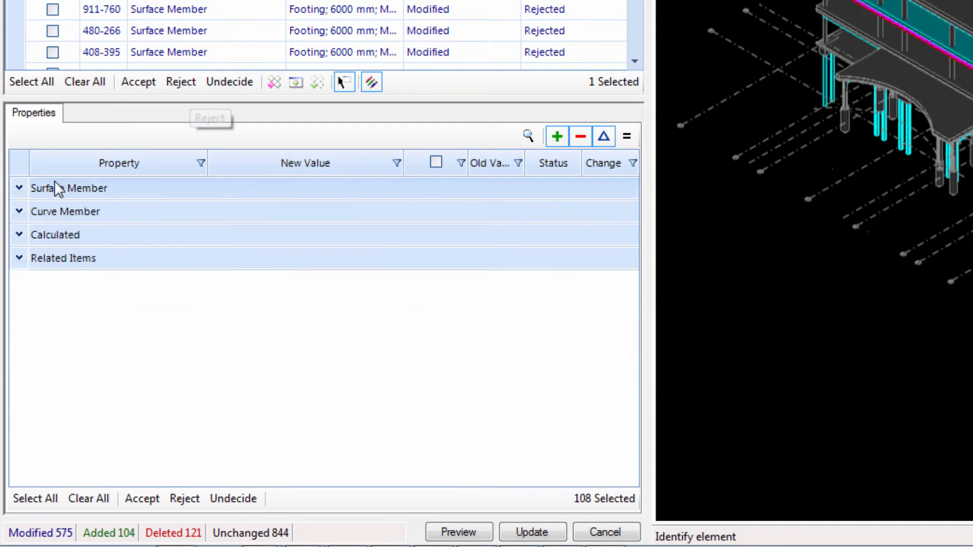
Set the slab's Thickness (300 to 250 mm) and SurfaceOffset changes to Accept, leaving other properties rejected
left_click(19, 188)
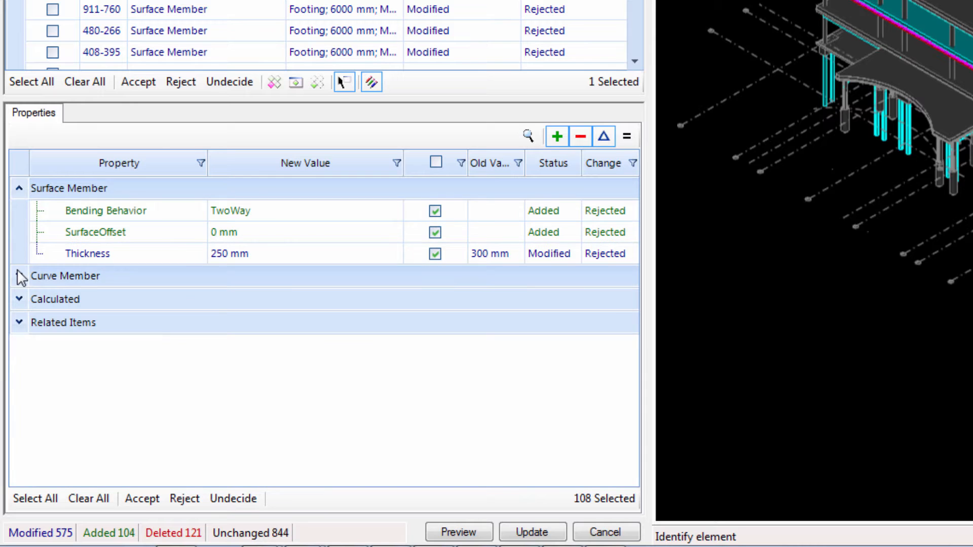
left_click(20, 276)
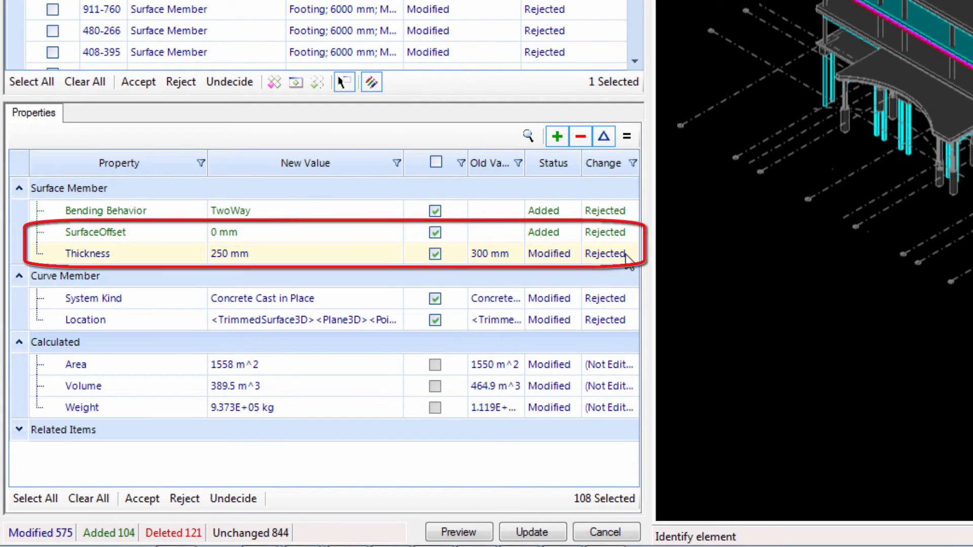
left_click(606, 254)
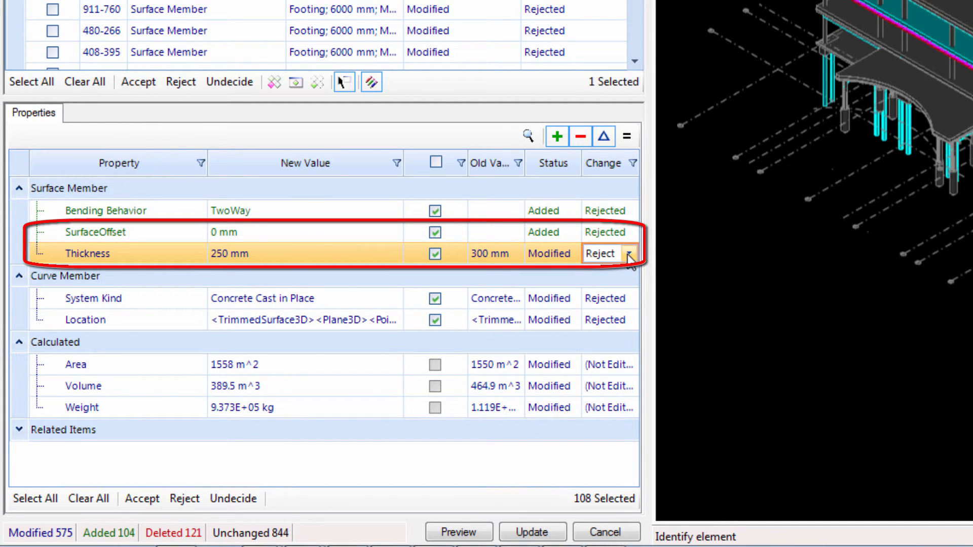
left_click(628, 253)
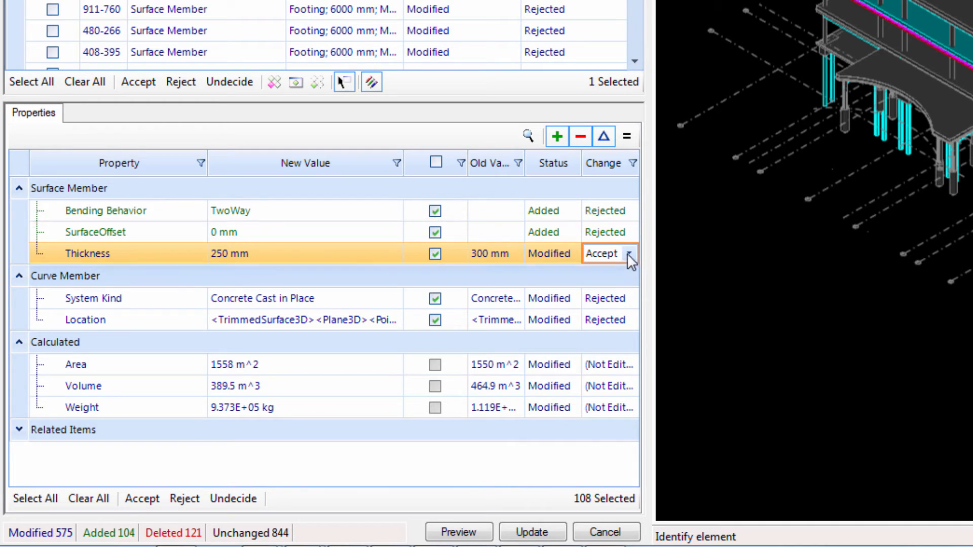
left_click(626, 231)
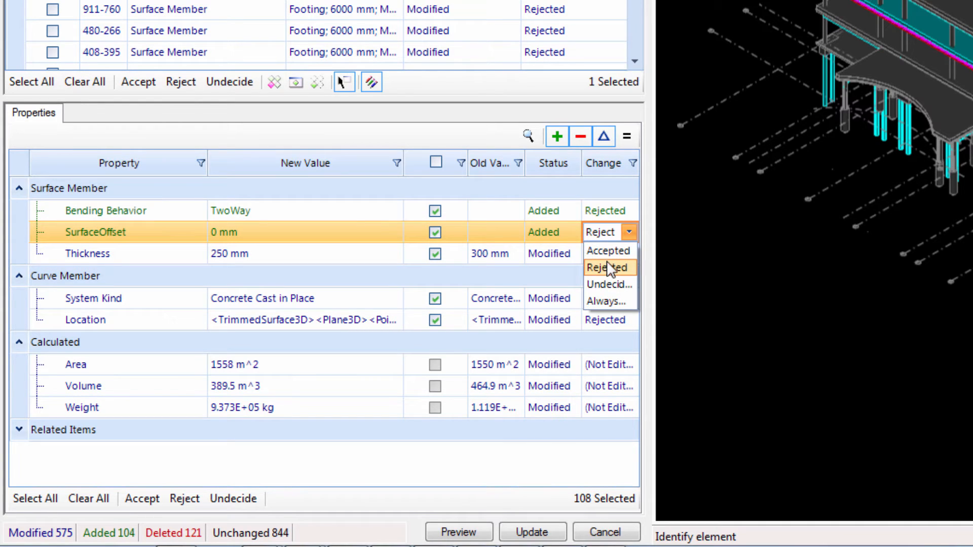
left_click(607, 250)
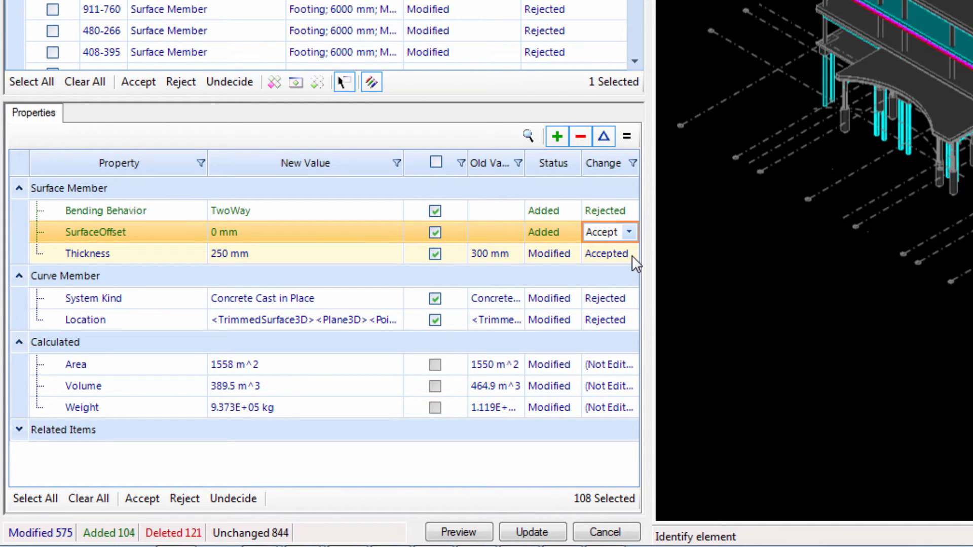
mouse_move(595, 281)
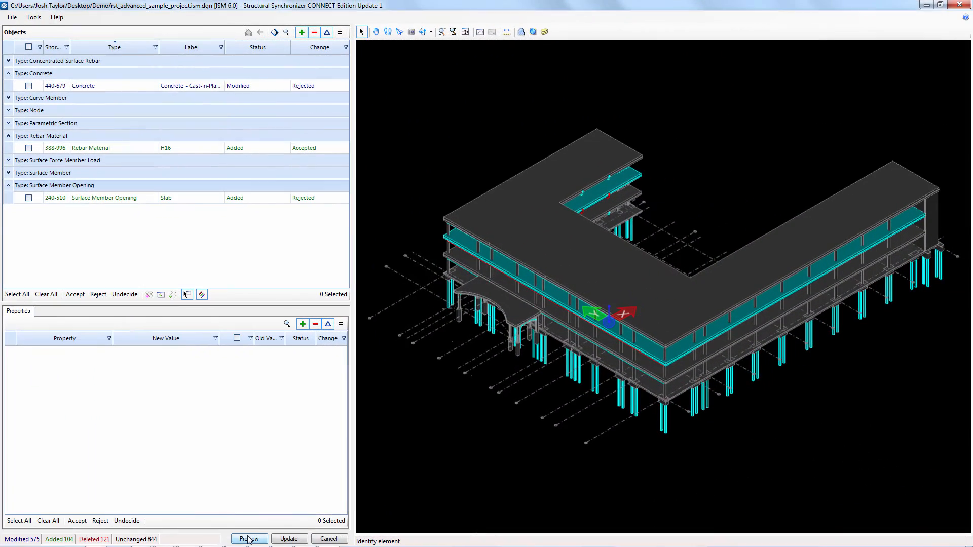
Preview the 3D building model with the accepted rebar, beam and slab changes applied
left_click(249, 538)
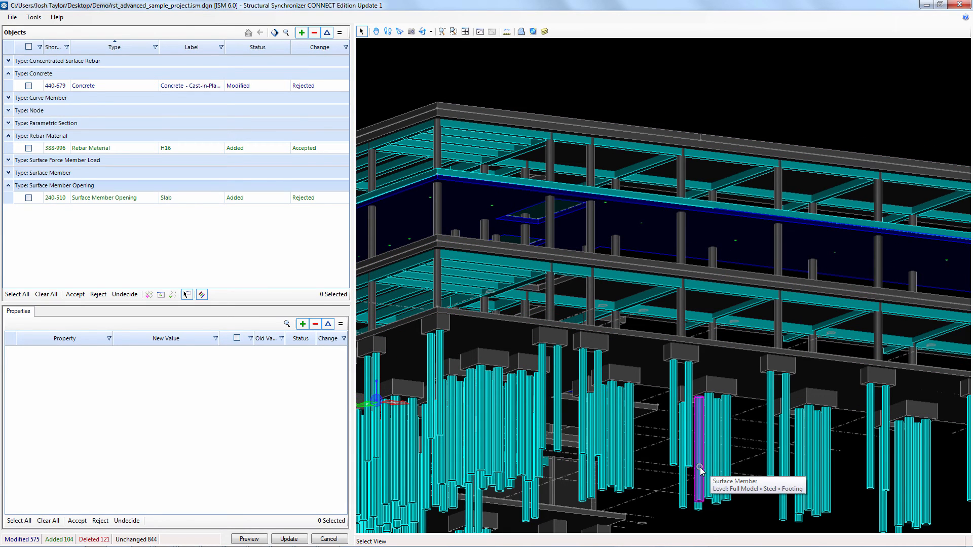
mouse_move(739, 448)
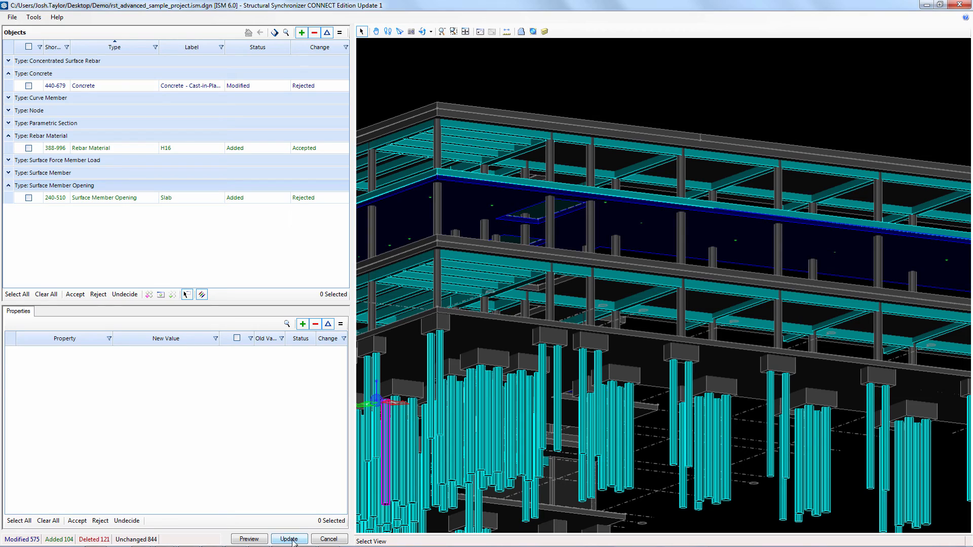
Commit the accepted changes with Update and begin the commit message with 'Str'
left_click(289, 538)
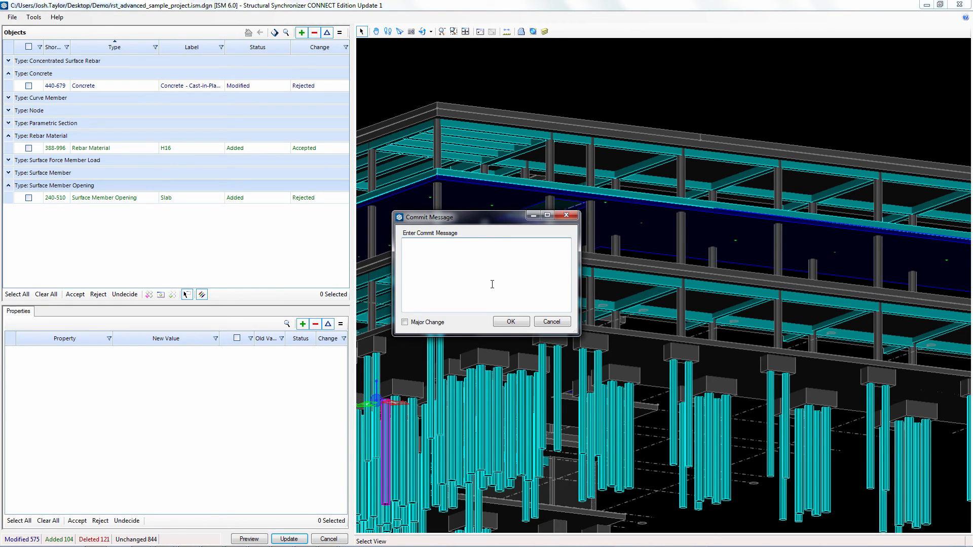
type("Str")
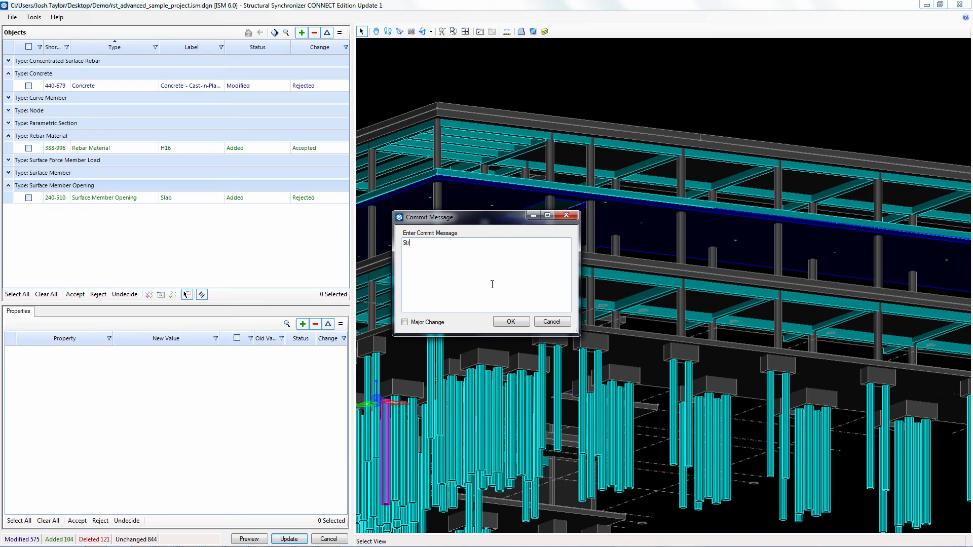